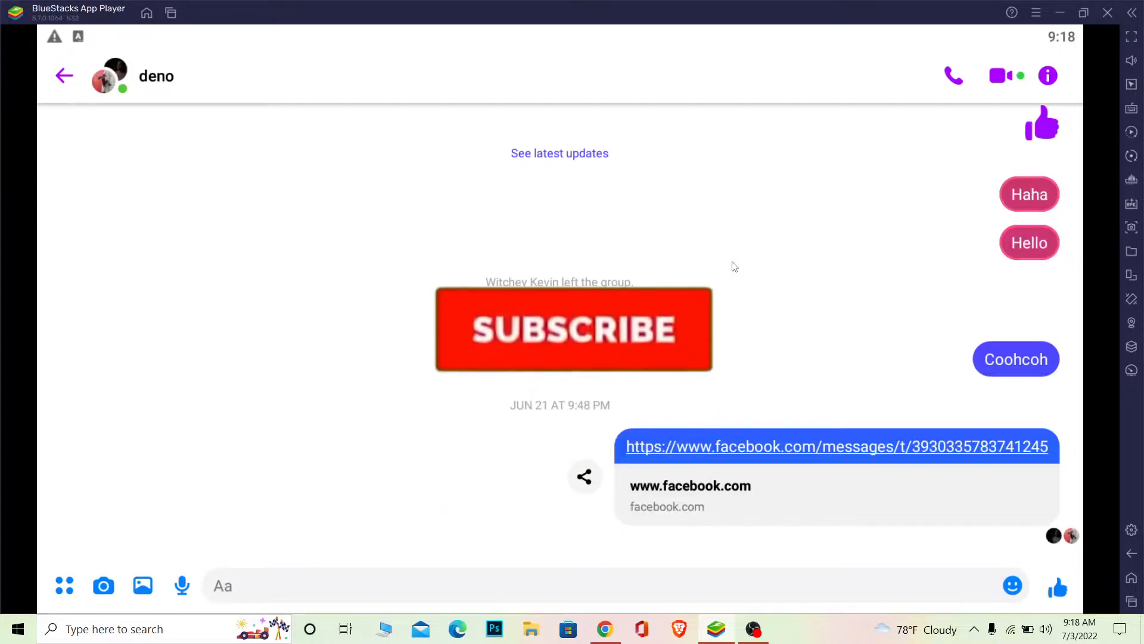
From the deno group's details menu, open the chat as a floating chat head bubble.
left_click(573, 329)
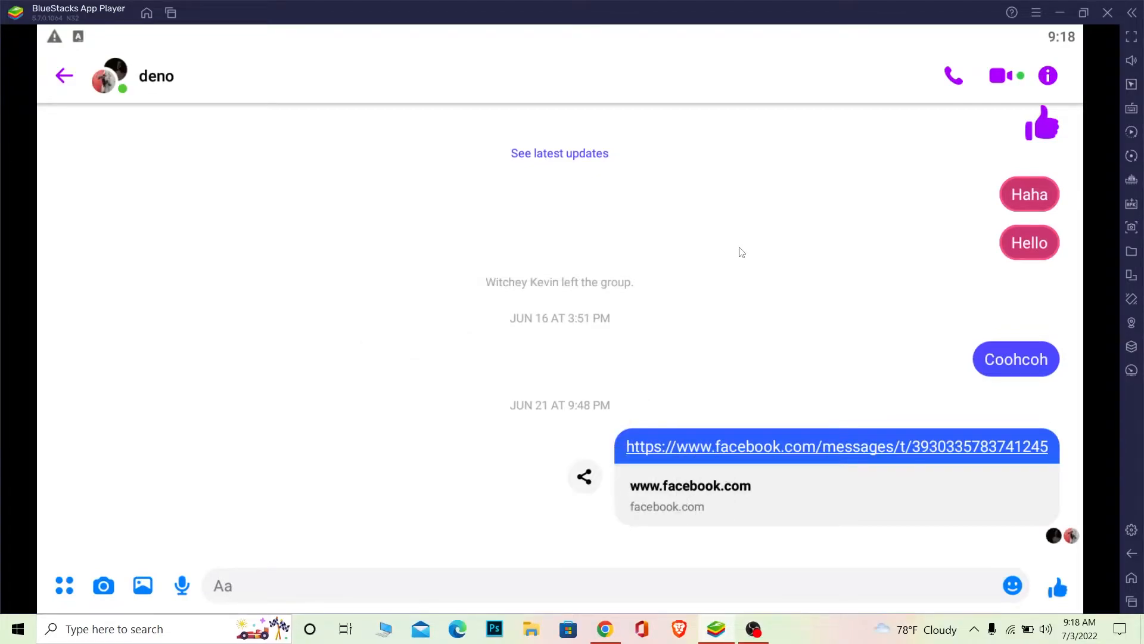
mouse_move(341, 152)
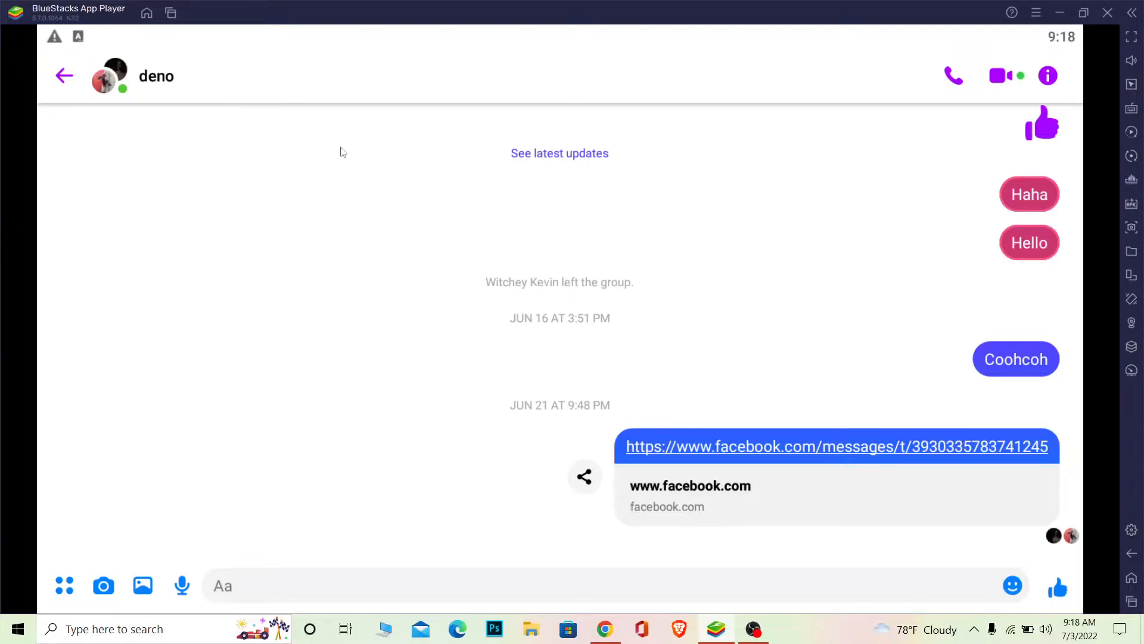
mouse_move(181, 151)
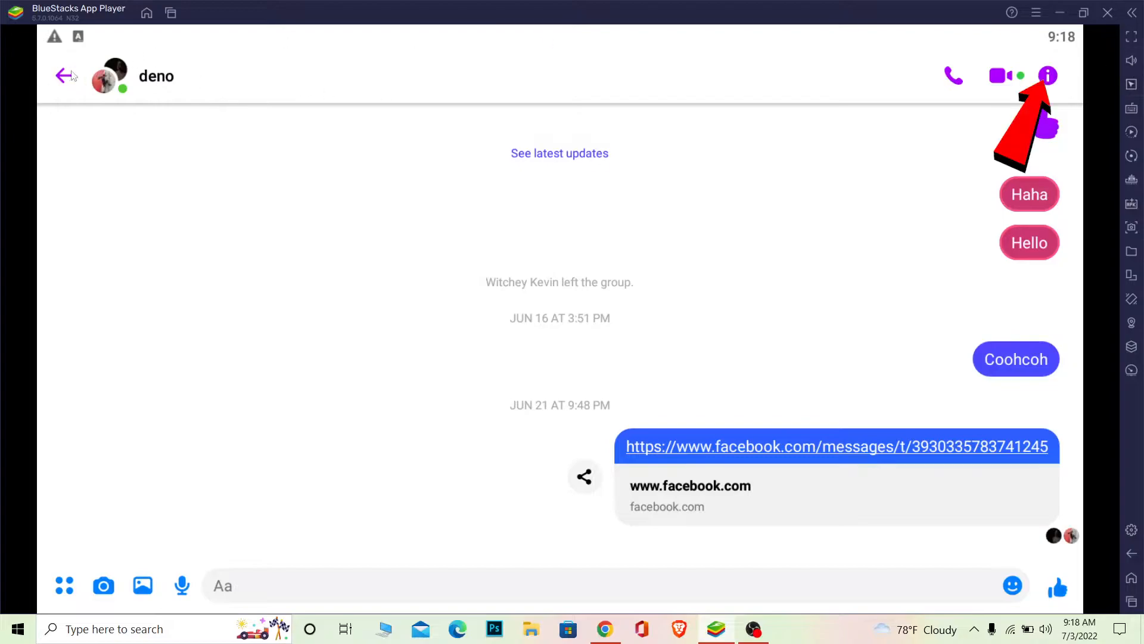
left_click(1046, 76)
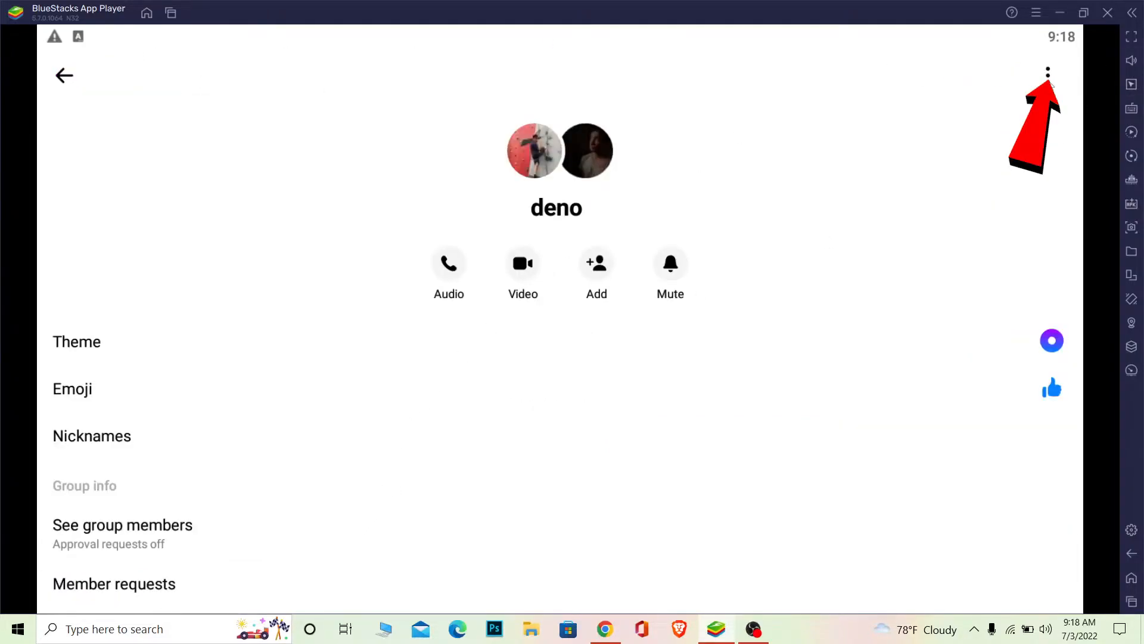
left_click(1047, 74)
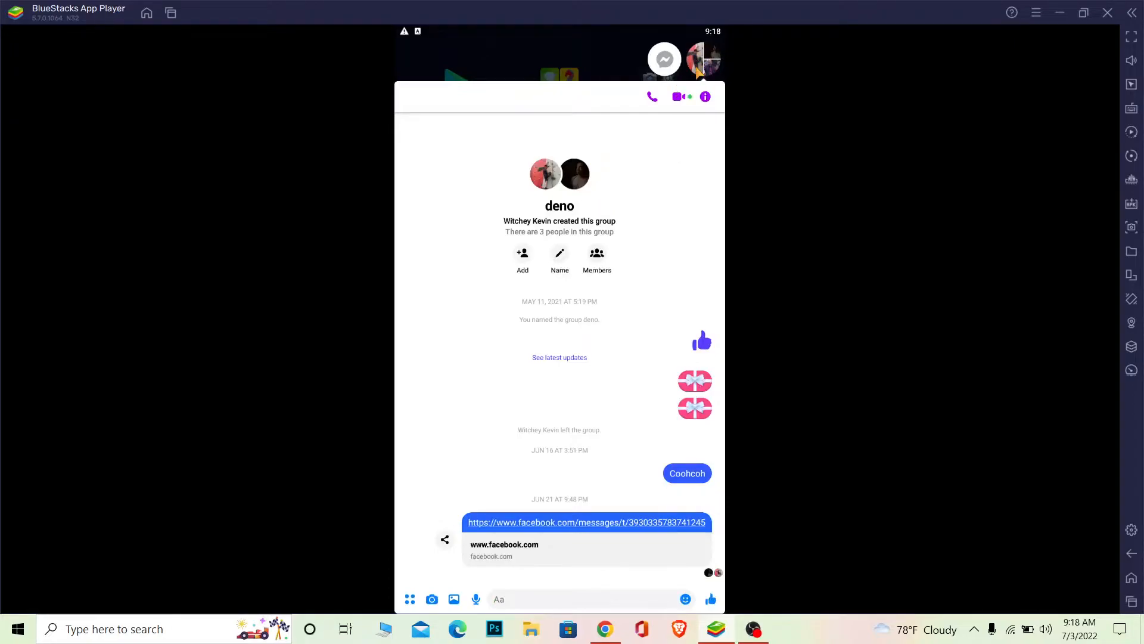
mouse_move(733, 152)
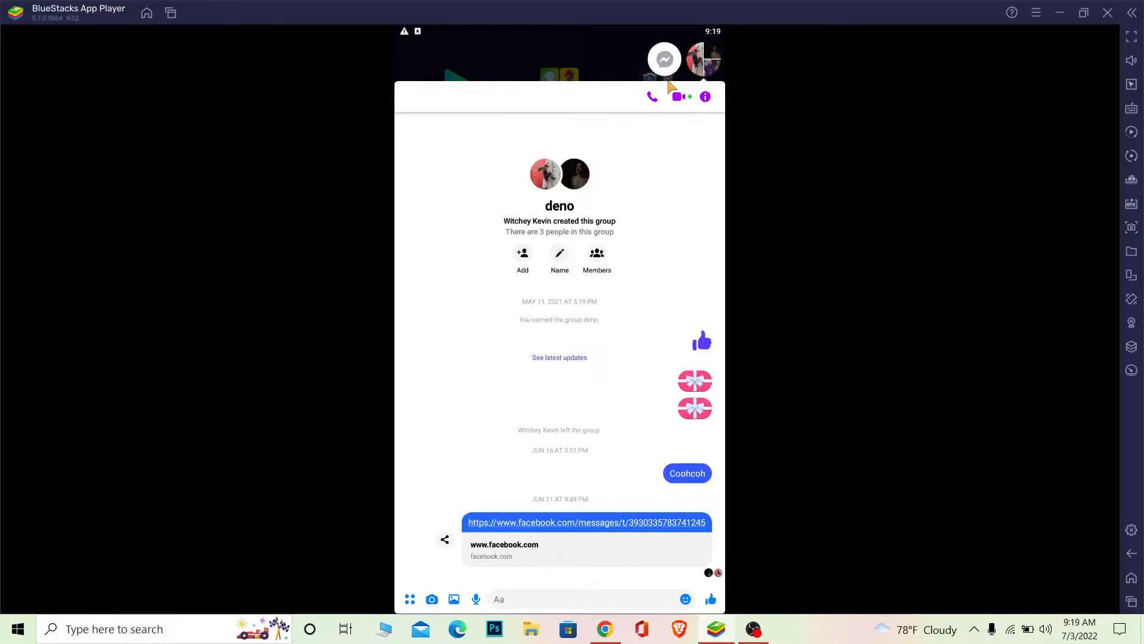
mouse_move(663, 210)
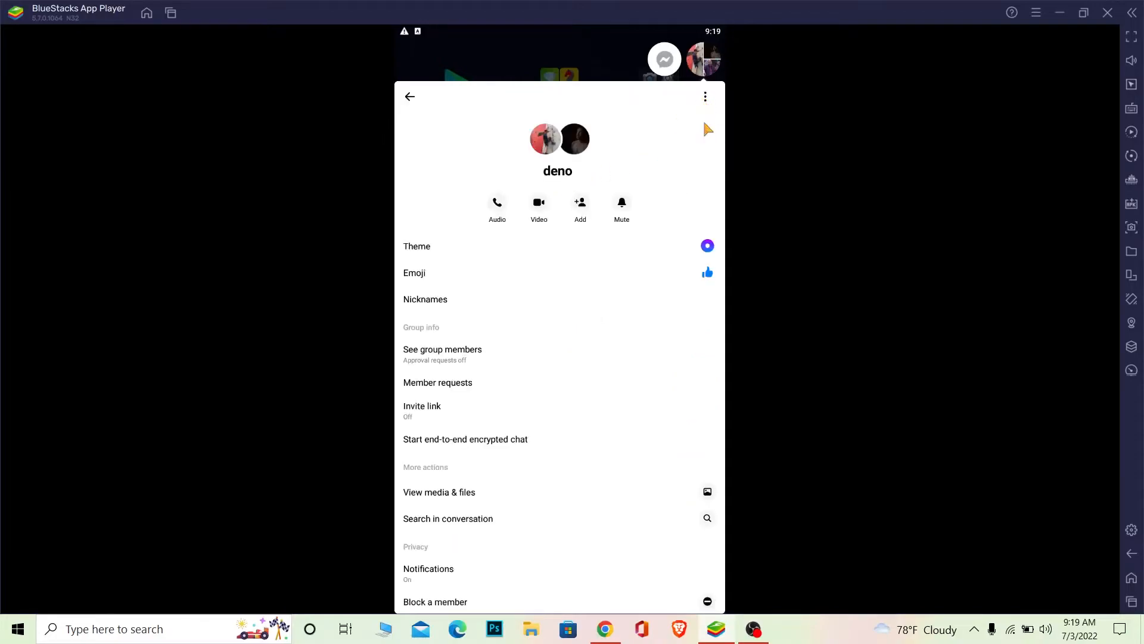
From the bubble's options choose Open in Messenger to restore full-screen chat.
left_click(705, 95)
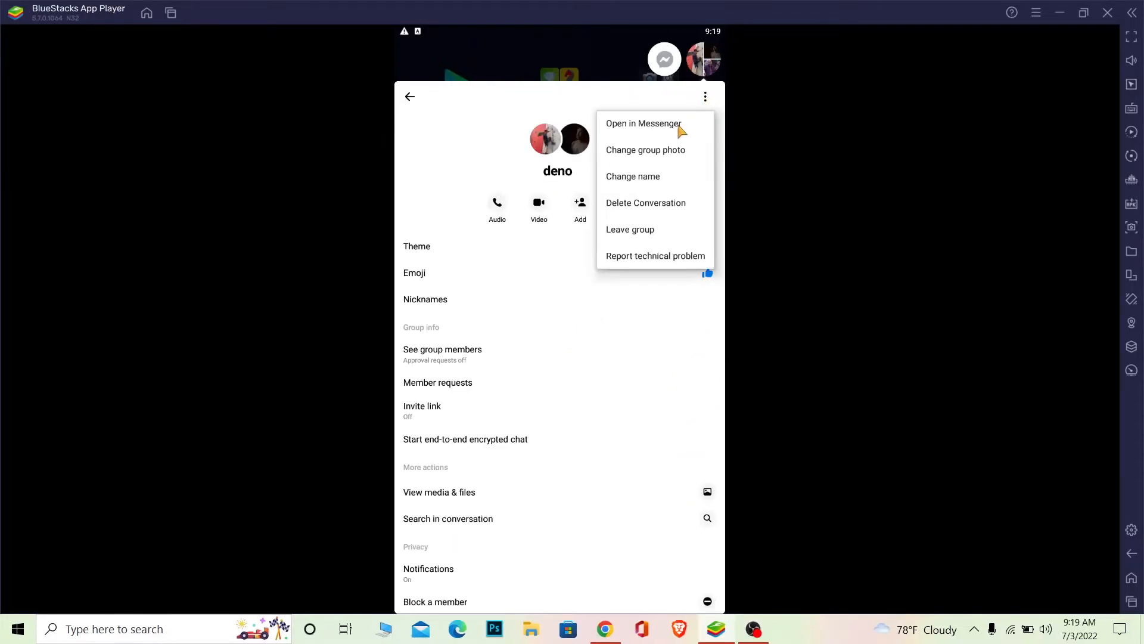
left_click(409, 95)
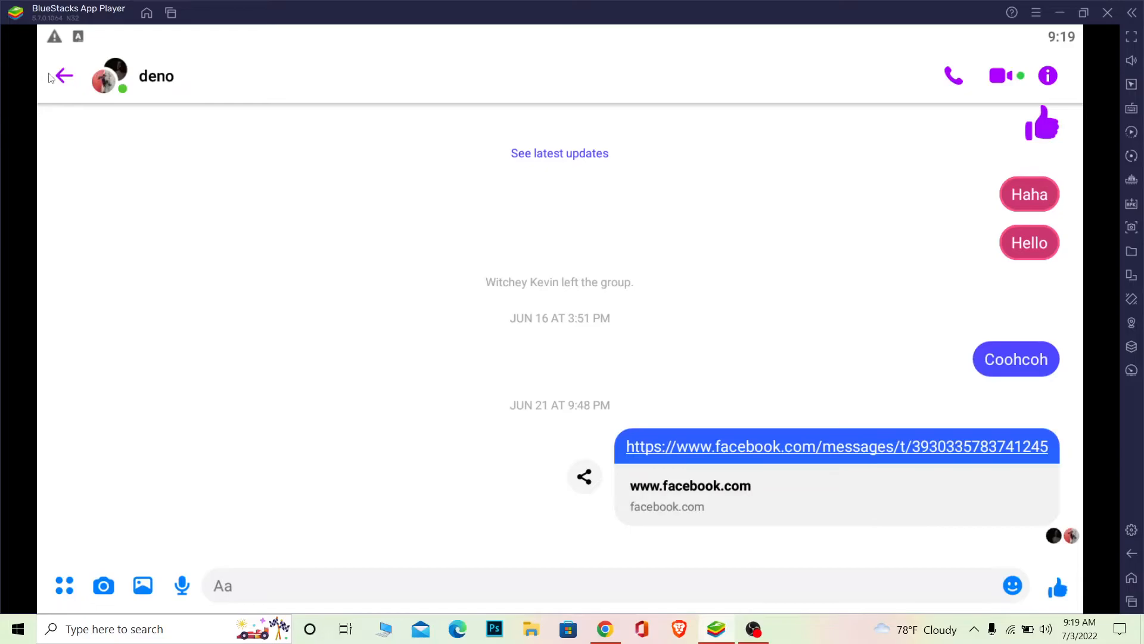
Go back to Chats, open your profile and scroll to the Chat heads toggle, confirmed on.
left_click(63, 76)
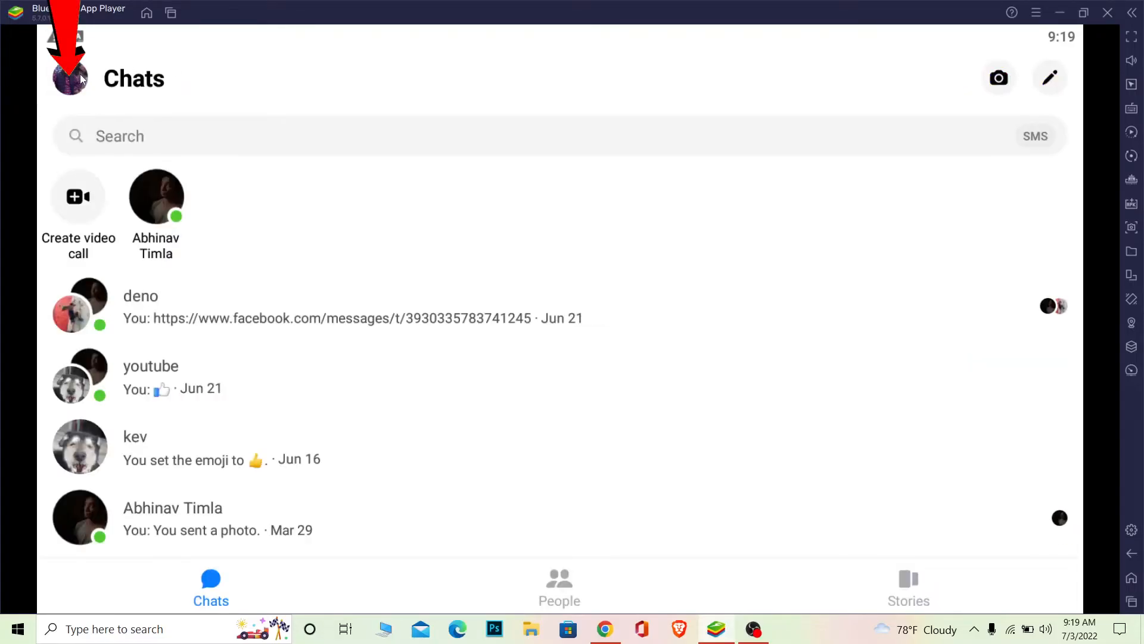
left_click(70, 79)
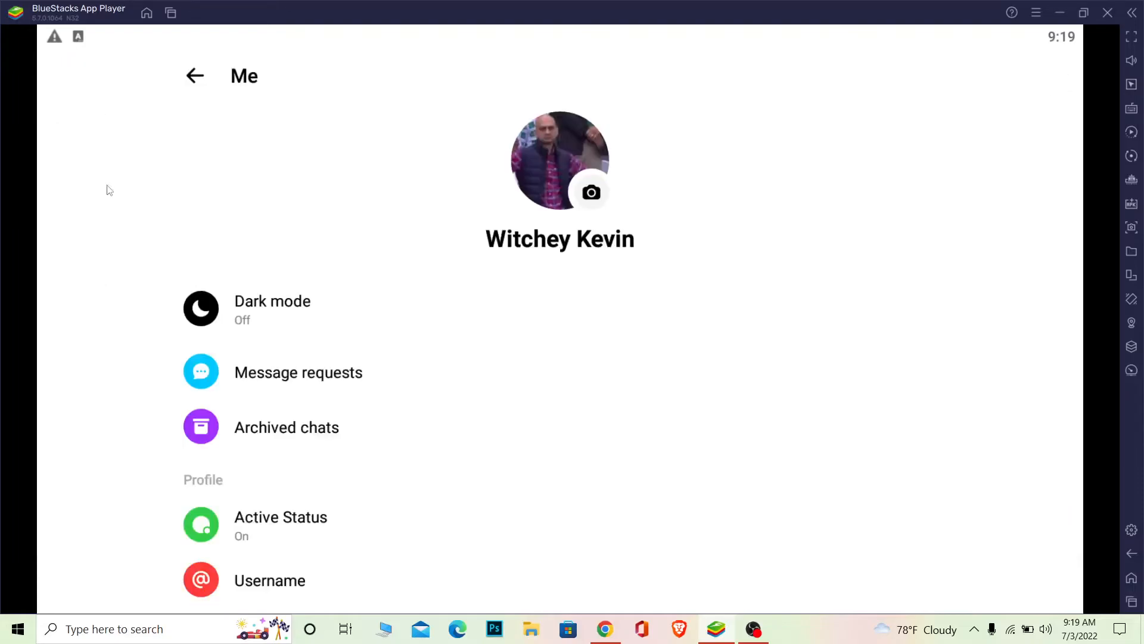
mouse_move(144, 525)
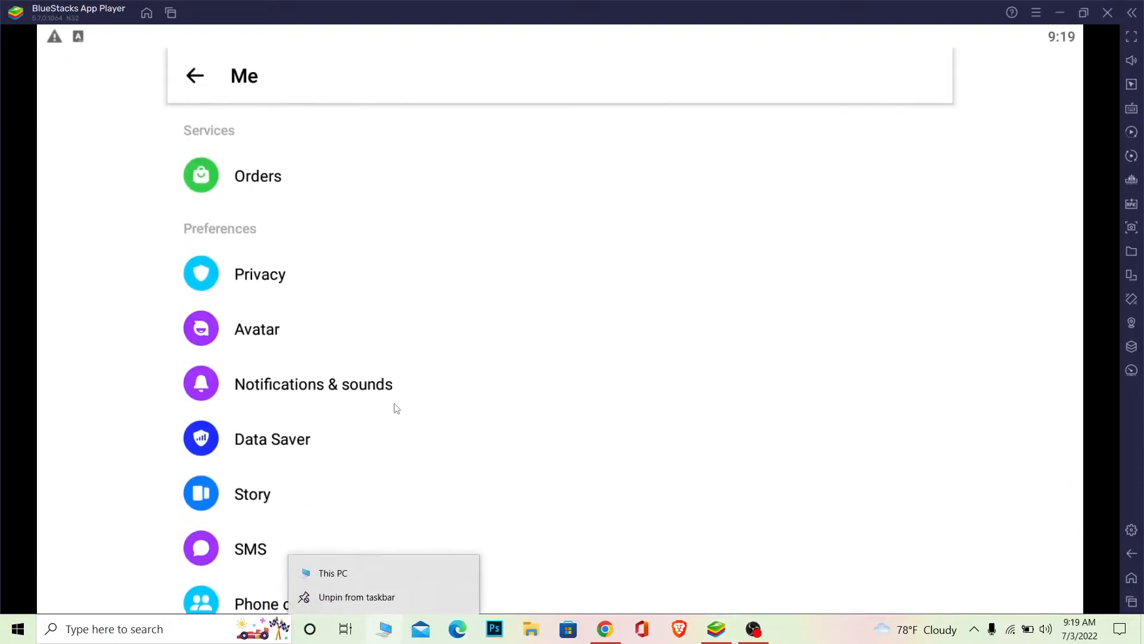
scroll("down", 3)
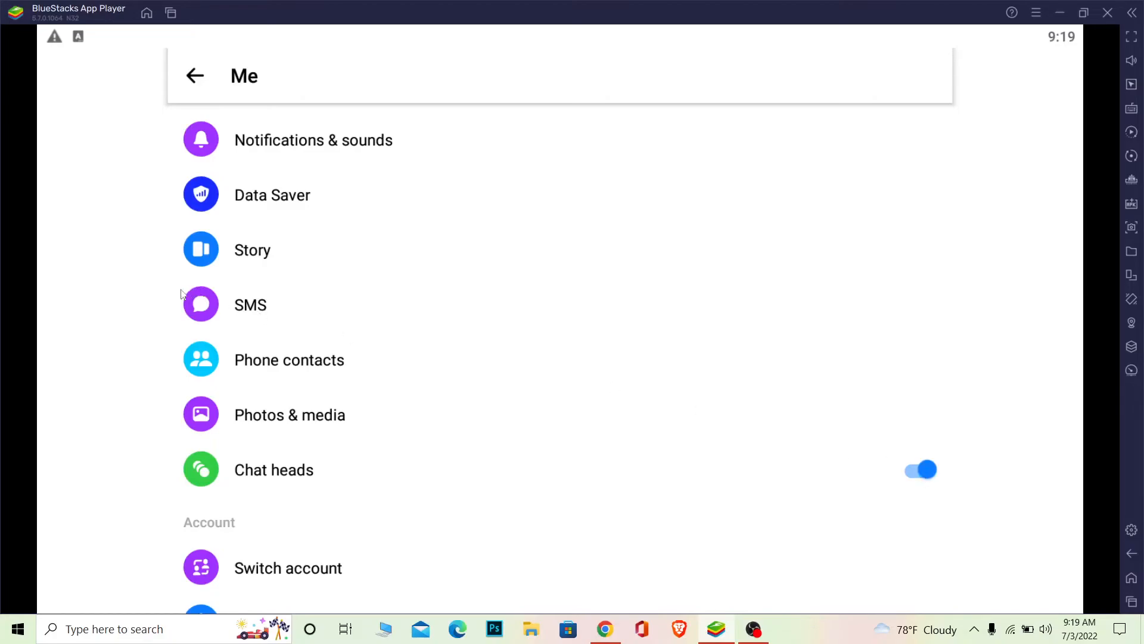
mouse_move(903, 422)
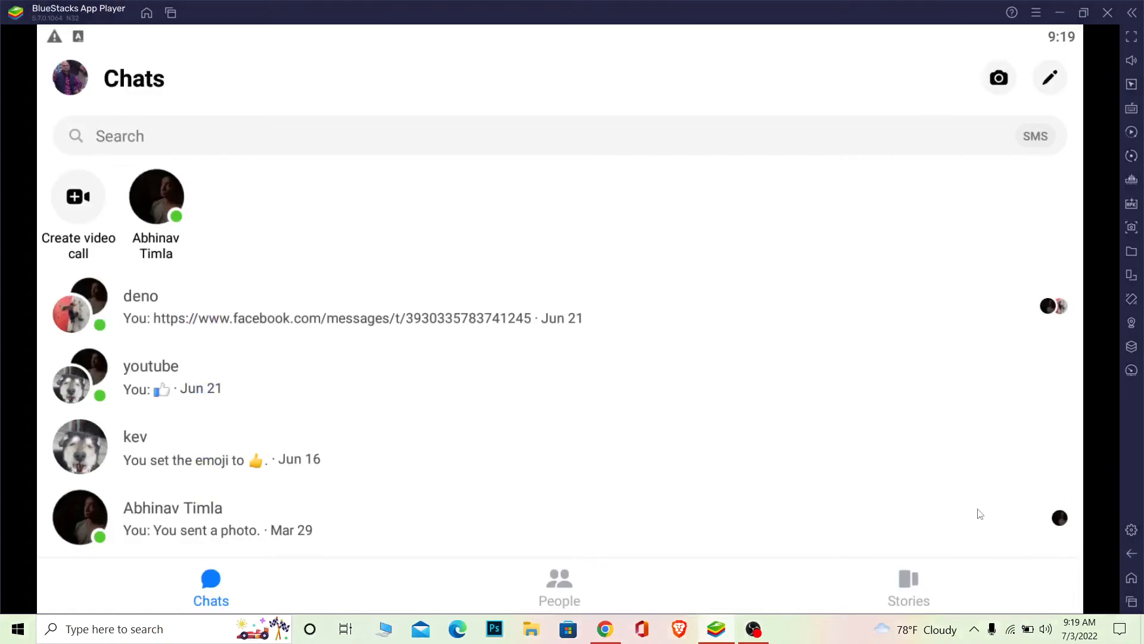
mouse_move(897, 490)
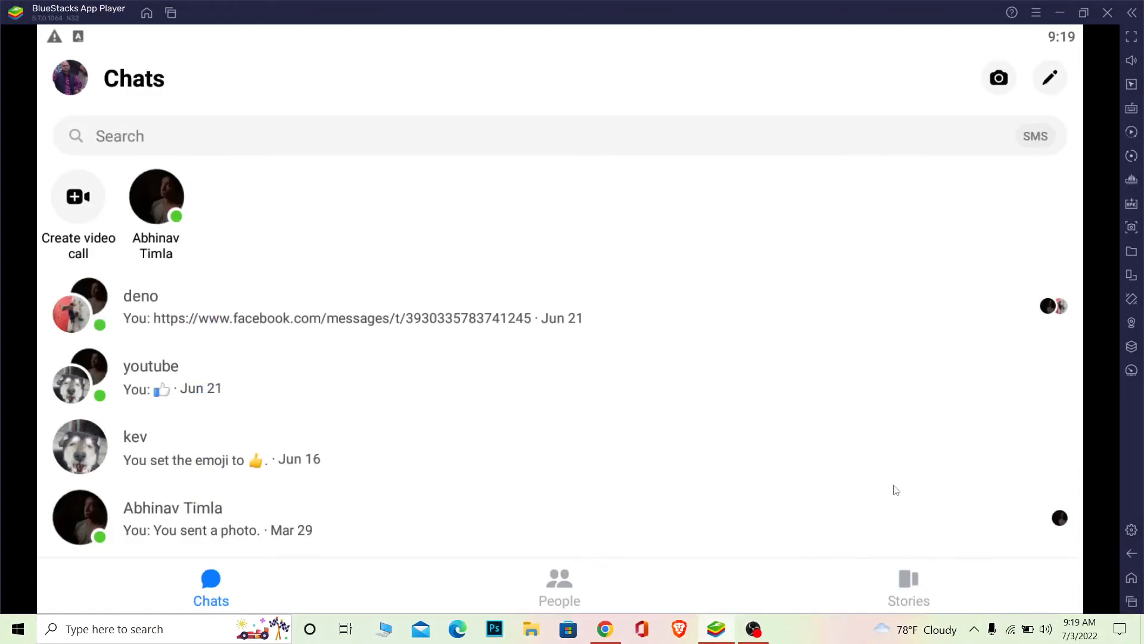
mouse_move(752, 274)
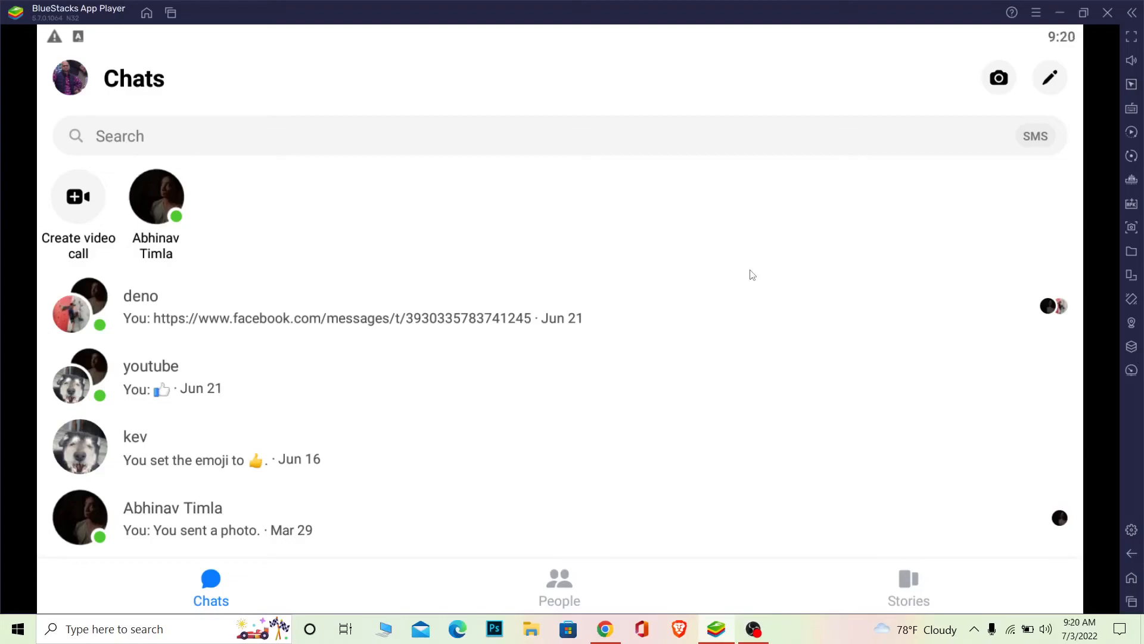
mouse_move(749, 278)
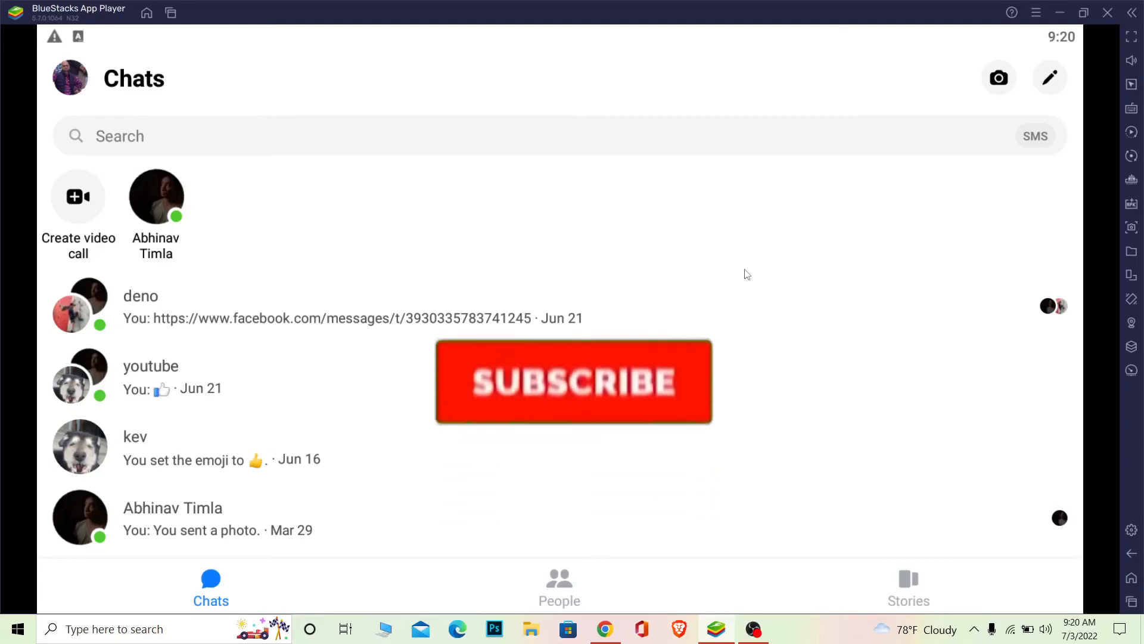
Leave the Me page and return to the Chats list.
left_click(573, 381)
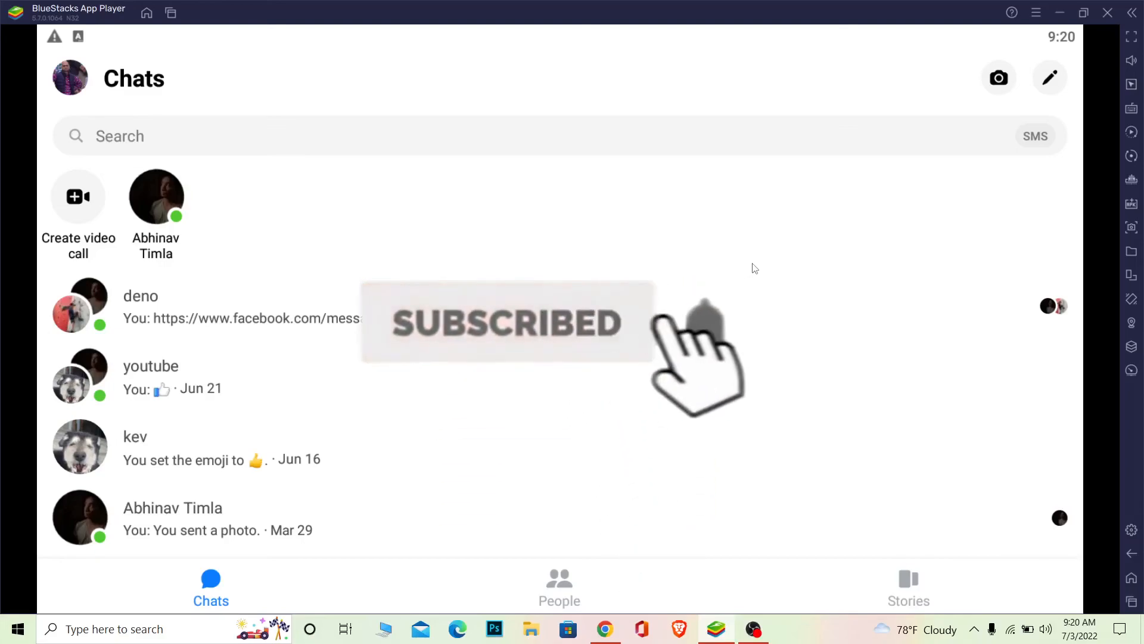